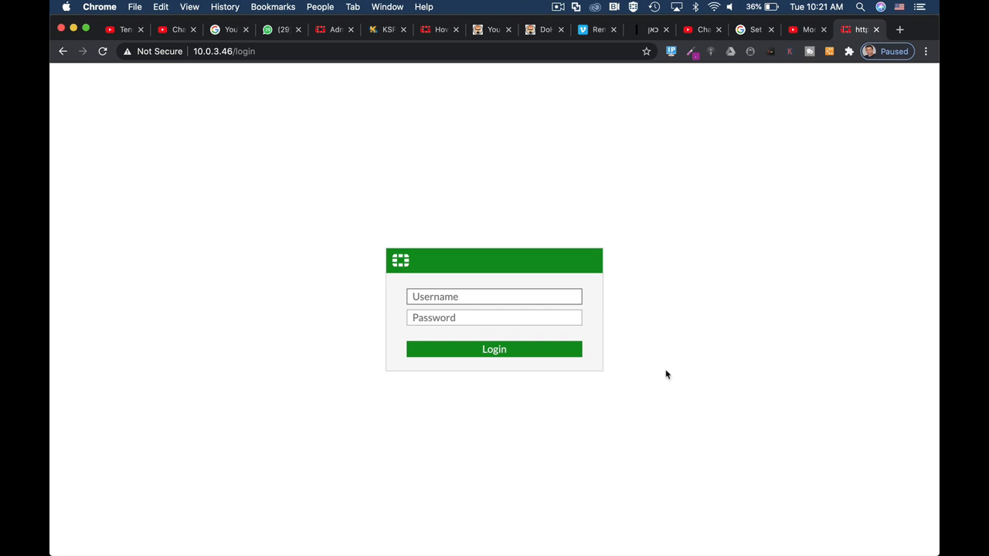
mouse_move(646, 377)
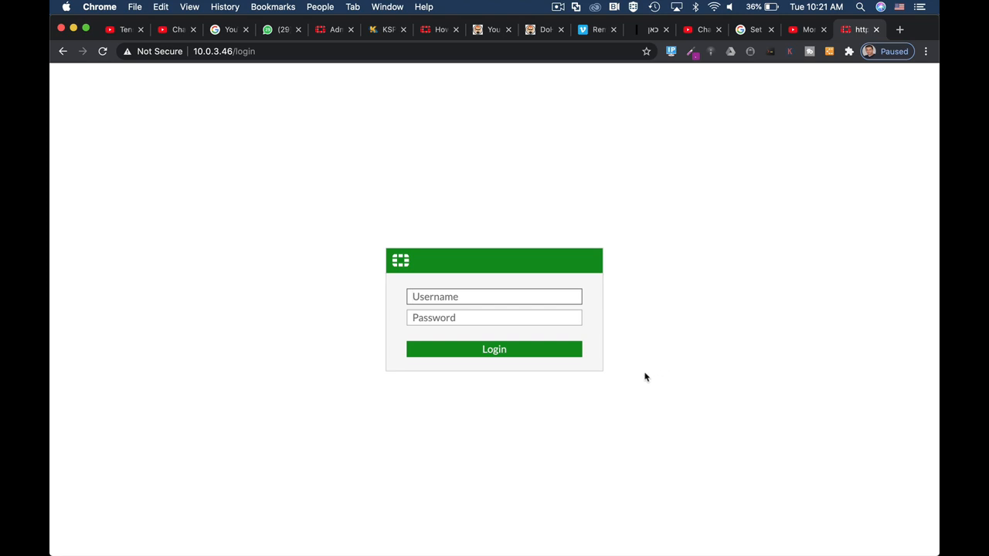
Sign in as admin and land on the VM64 status dashboard
type("admin")
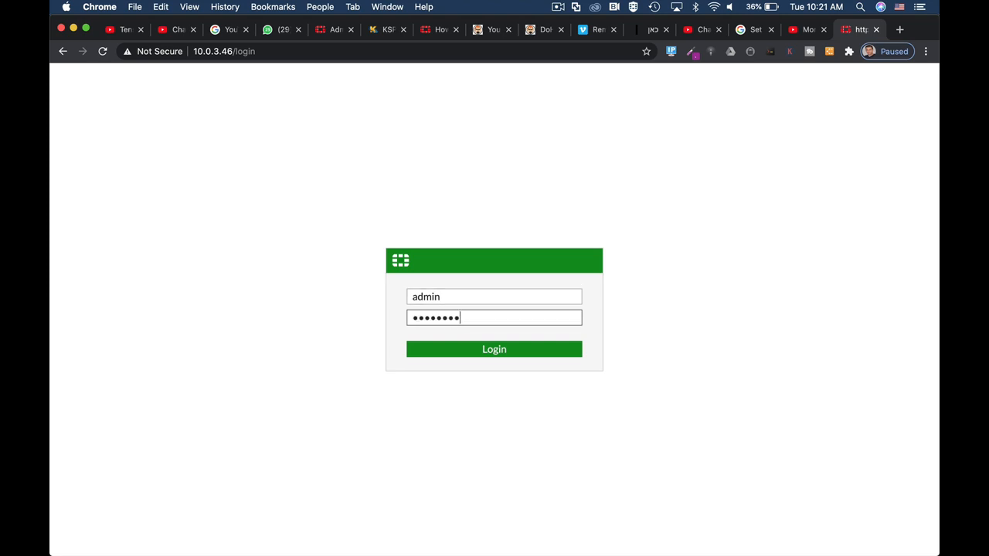
left_click(495, 350)
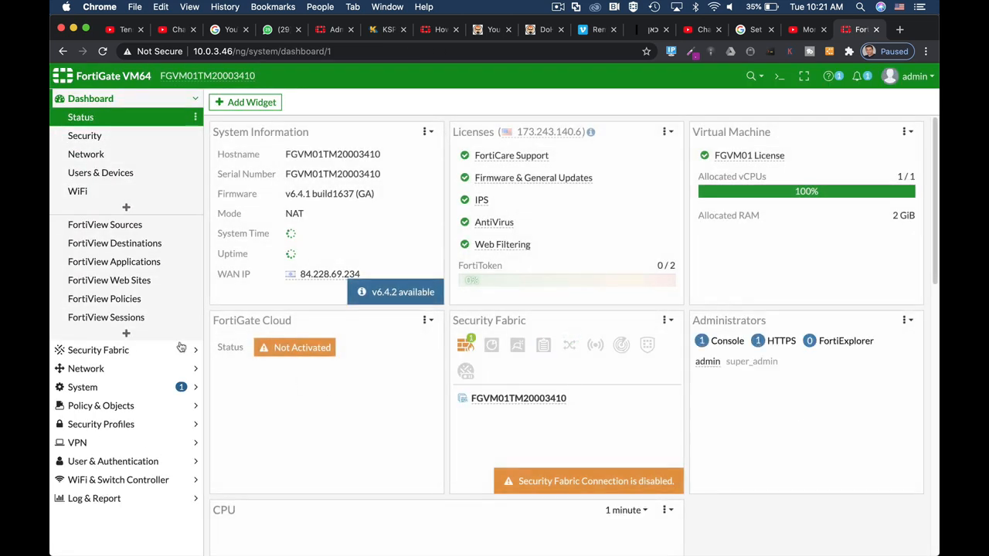
In System > Replacement Messages extended view, filter by 'pre' and select Pre-login Disclaimer Message
left_click(84, 387)
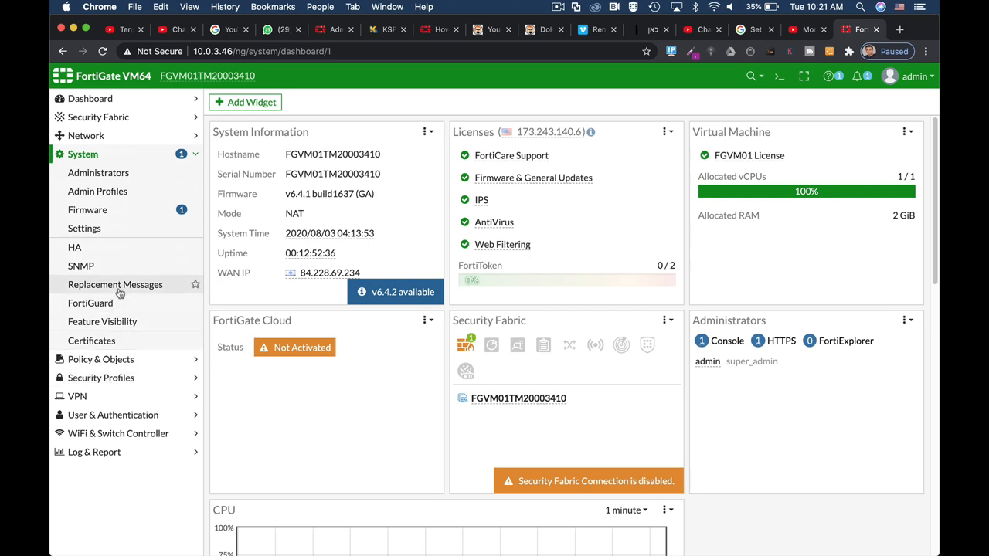
left_click(114, 284)
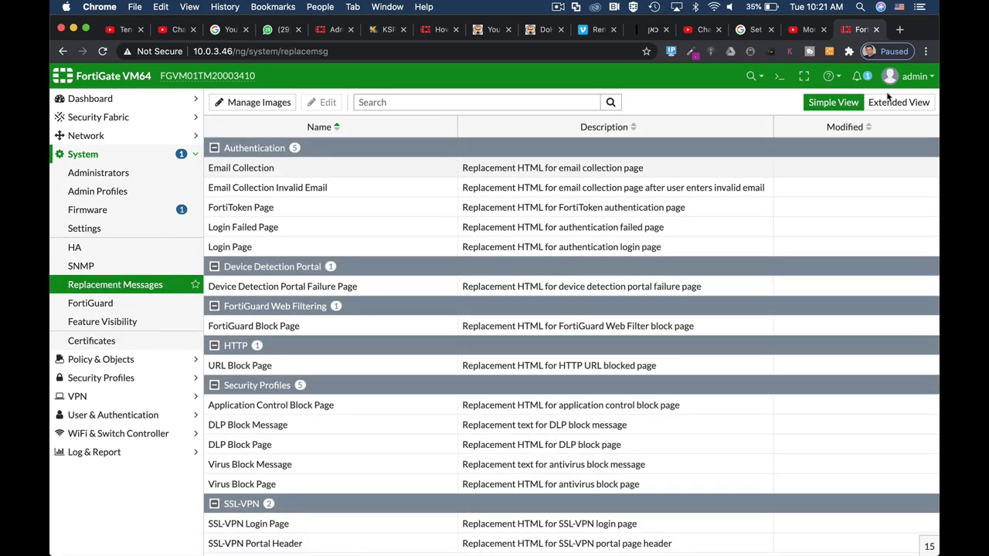
left_click(899, 102)
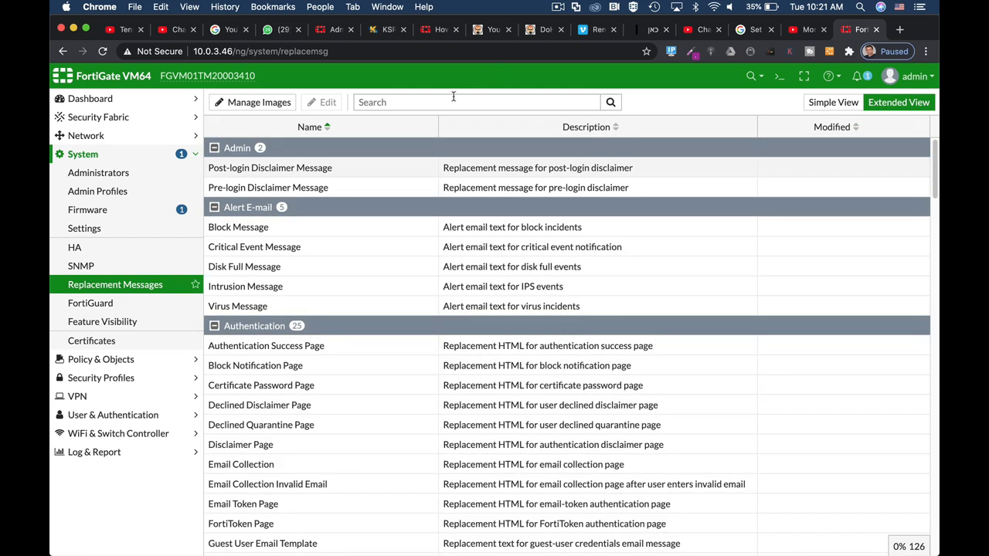
type("pr")
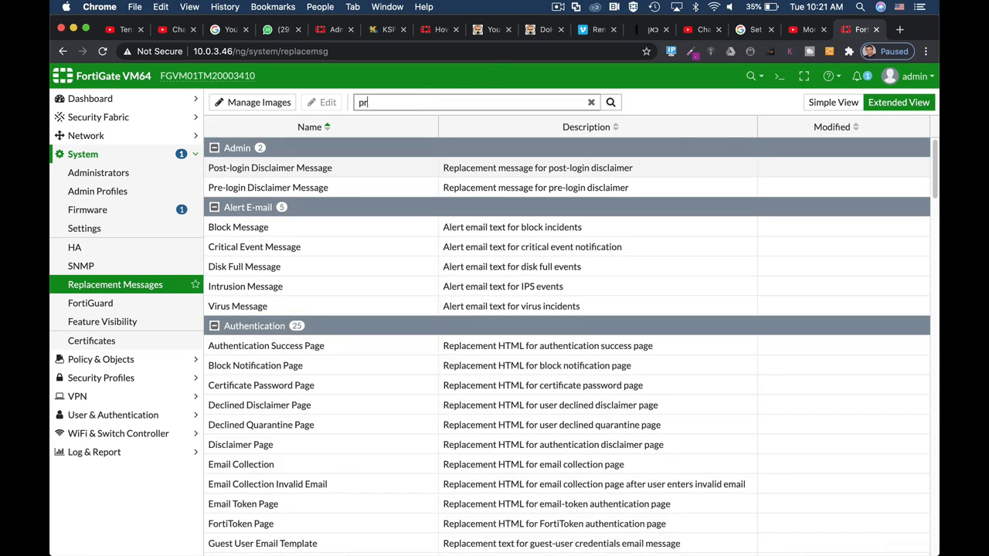
type("e")
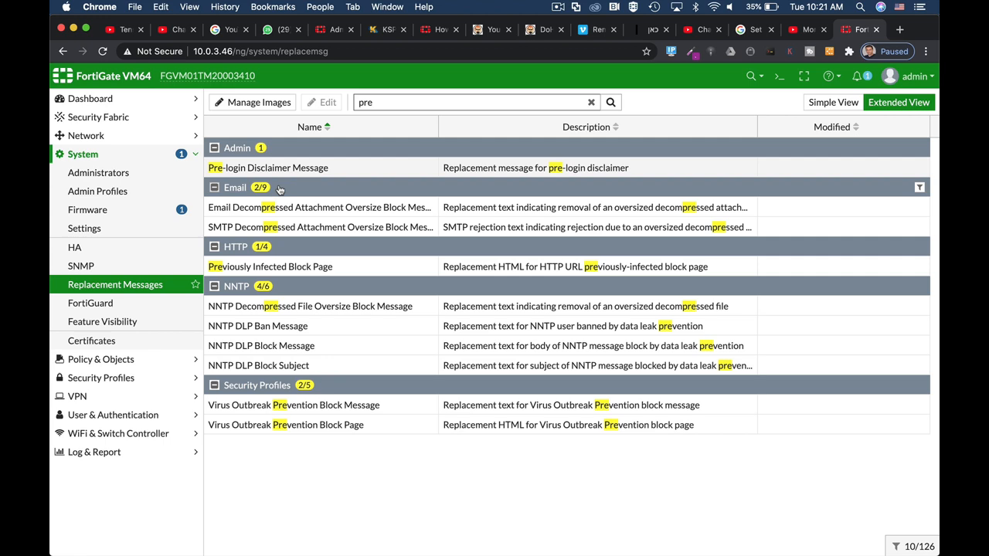
left_click(269, 167)
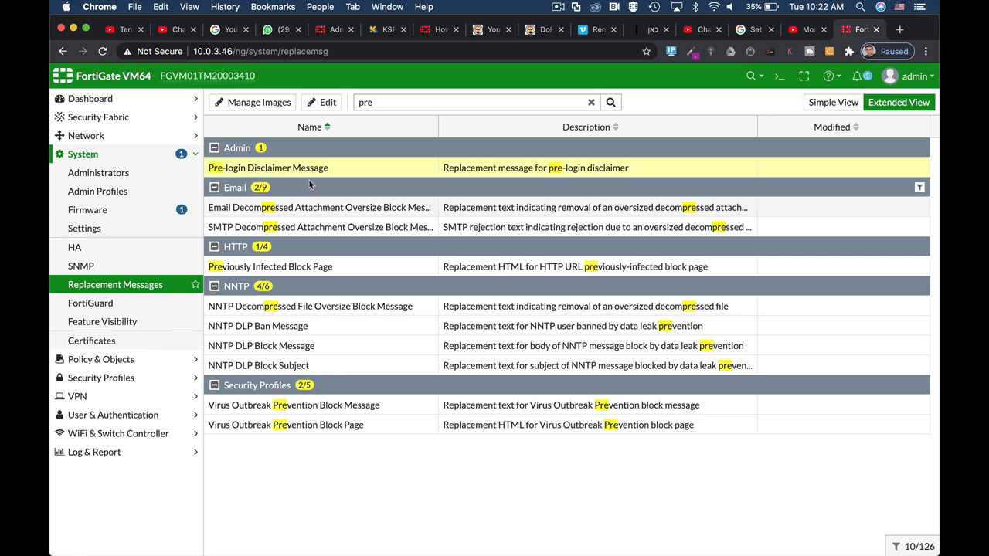
mouse_move(321, 102)
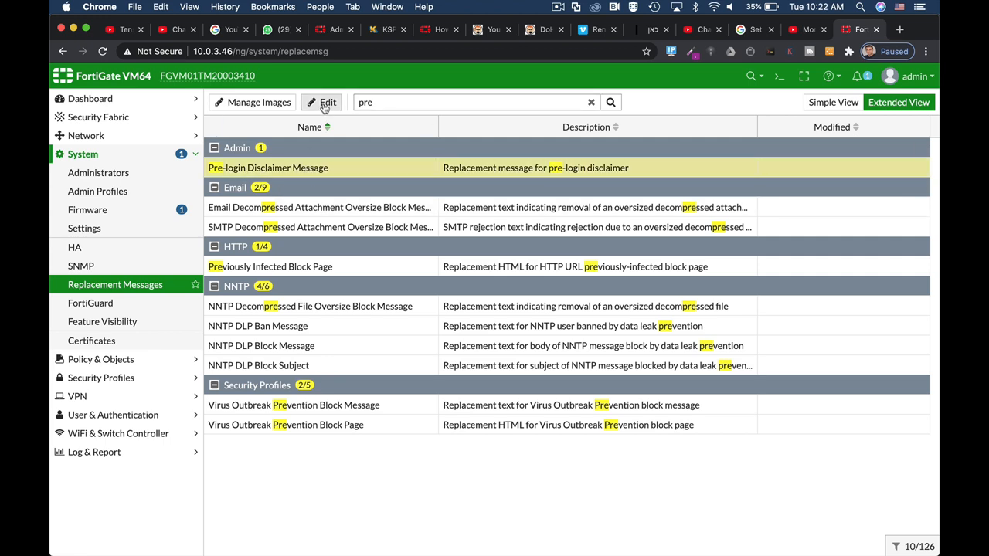
Edit the Pre-login Disclaimer Message text and save it, confirming the changes were stored
left_click(321, 102)
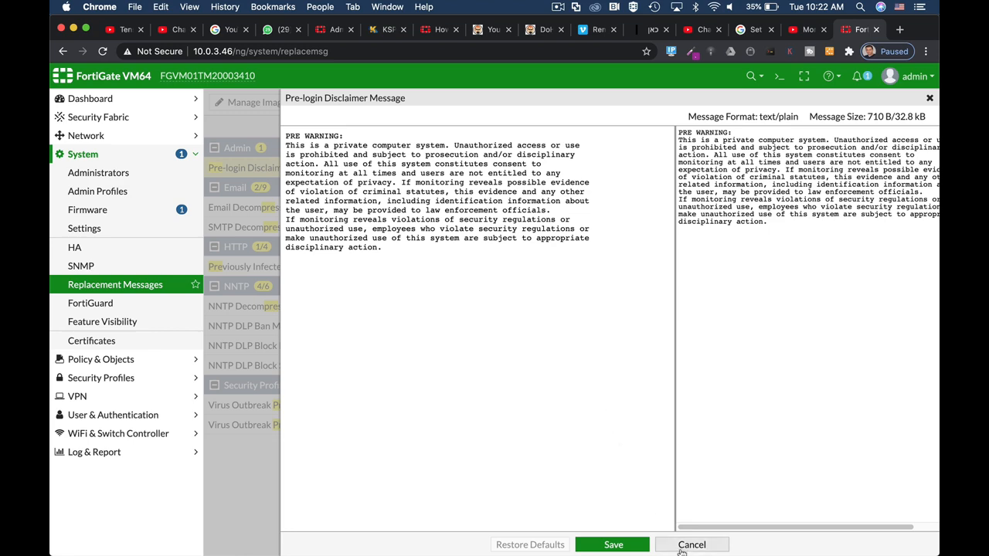
left_click(690, 544)
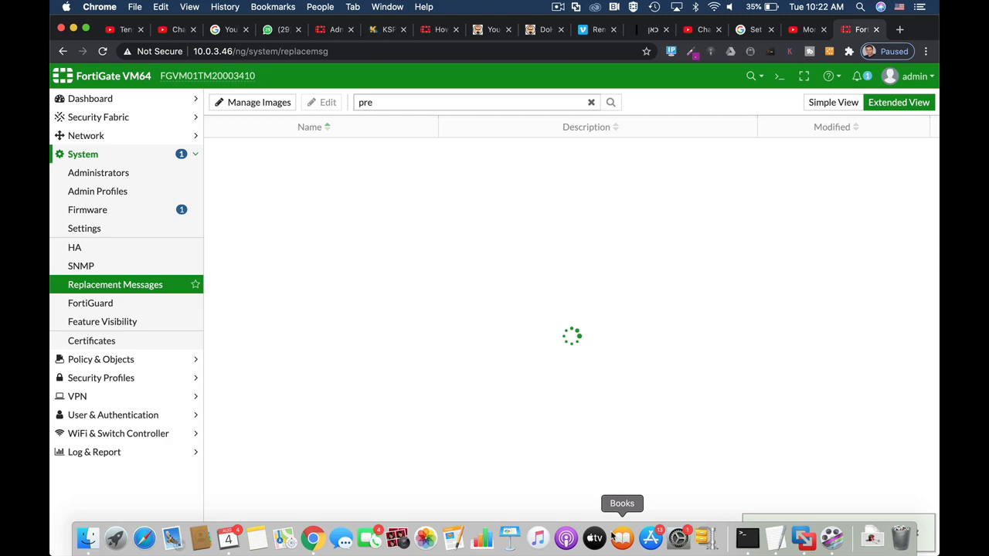
left_click(611, 102)
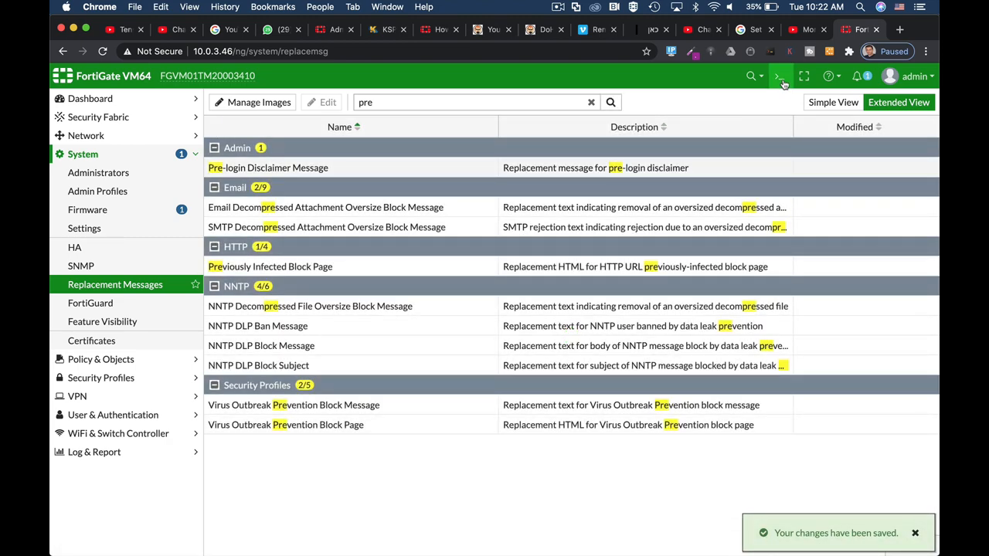
In the CLI Console under 'config system global', run 'set pre-login-banner enable', then sign out
left_click(779, 75)
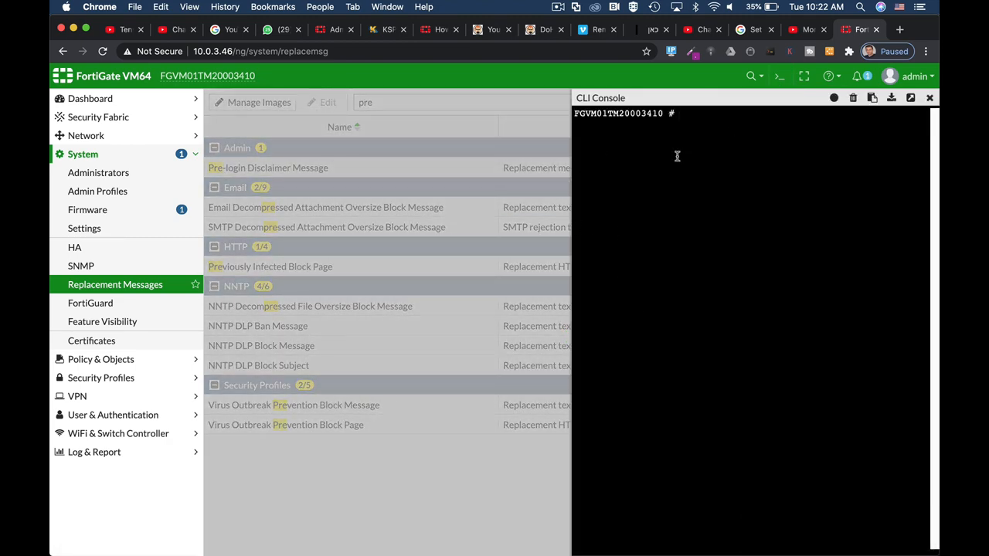
type("config system")
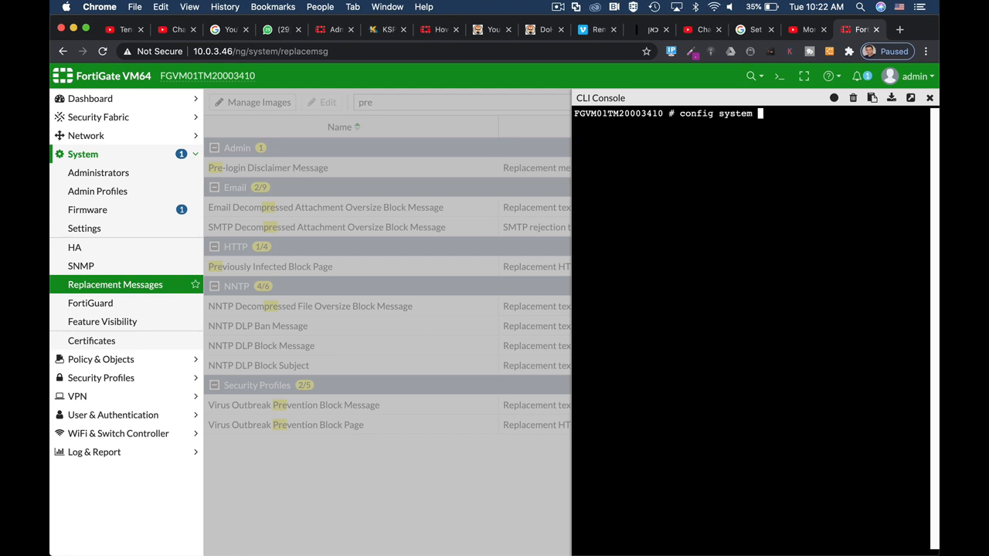
type("global")
type("awr pr")
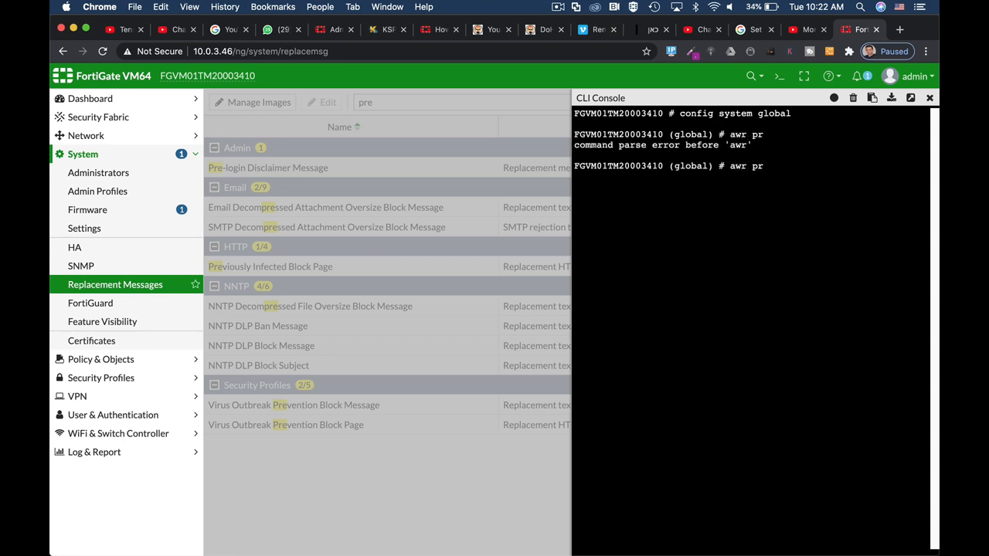
key("Return")
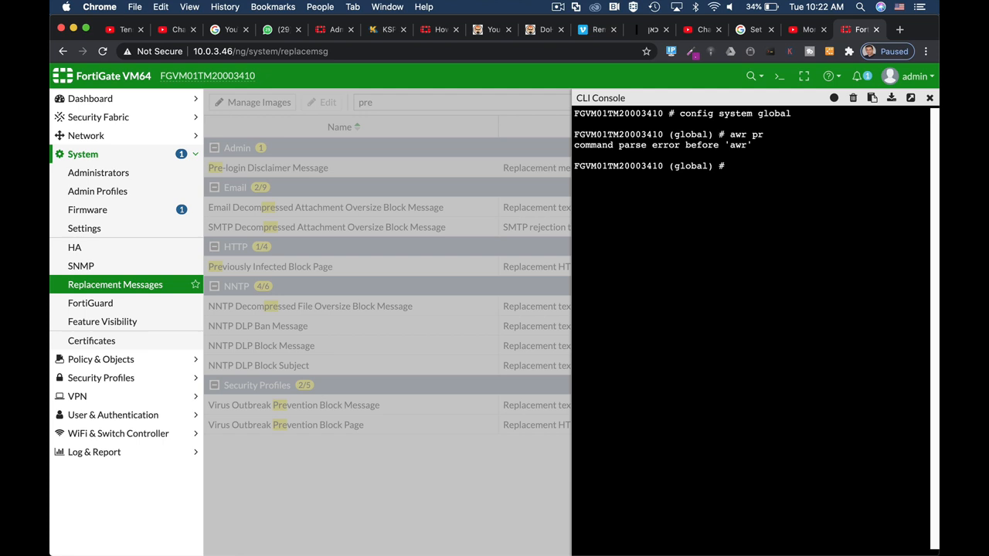
type("set p")
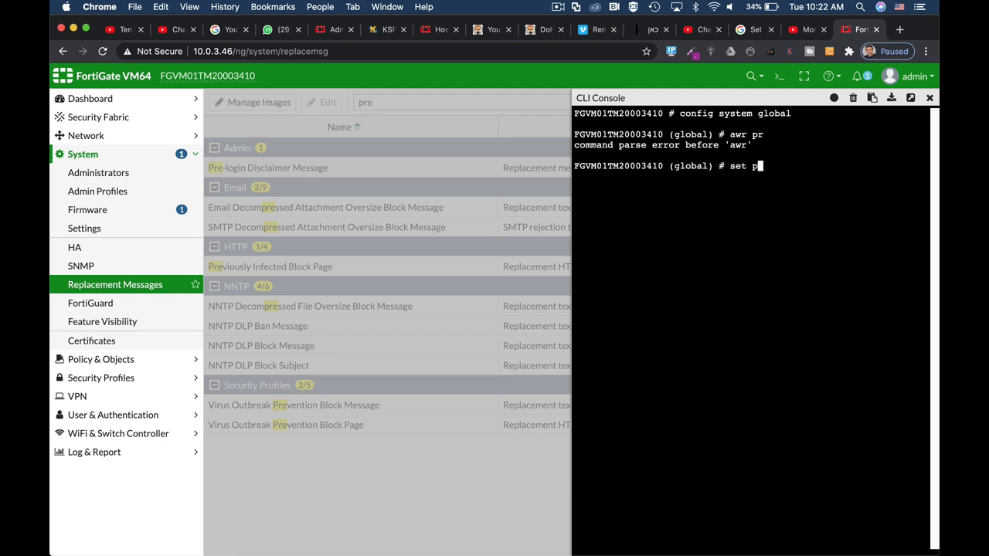
type("re-login-banner")
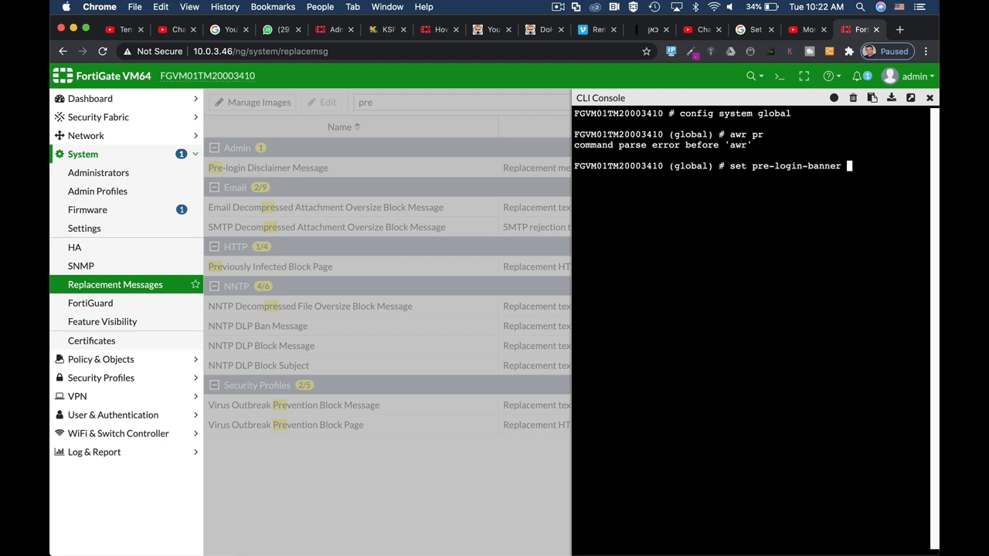
type("enable")
type("end")
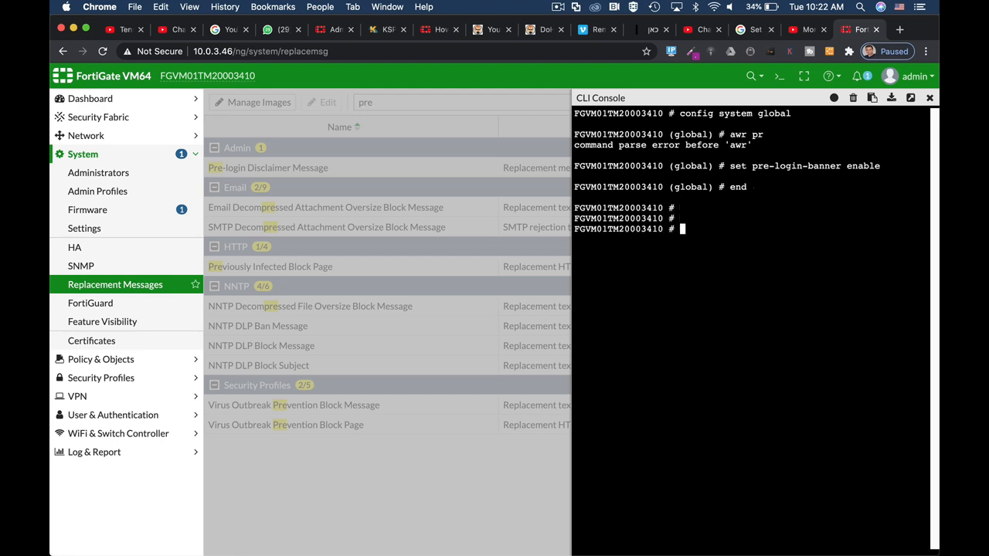
left_click(915, 76)
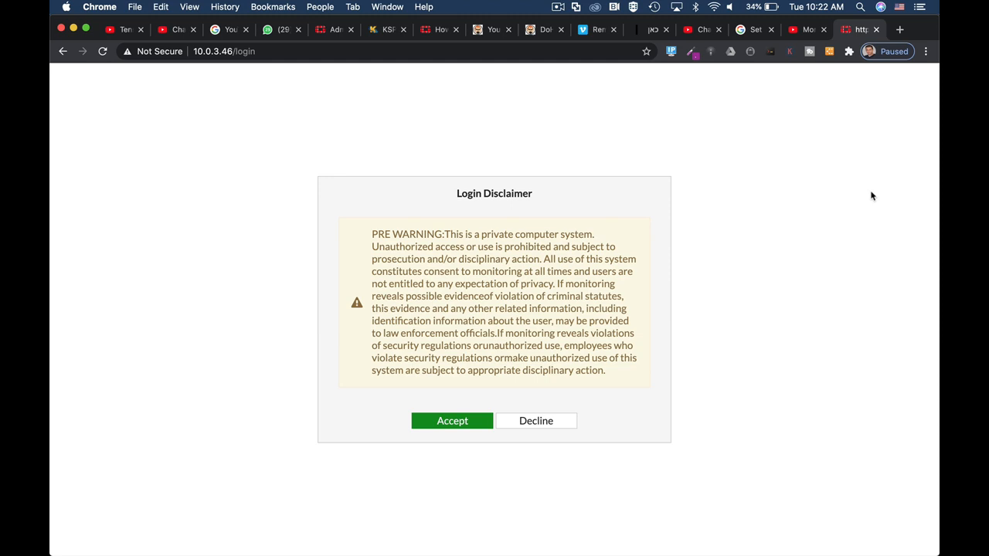
mouse_move(538, 343)
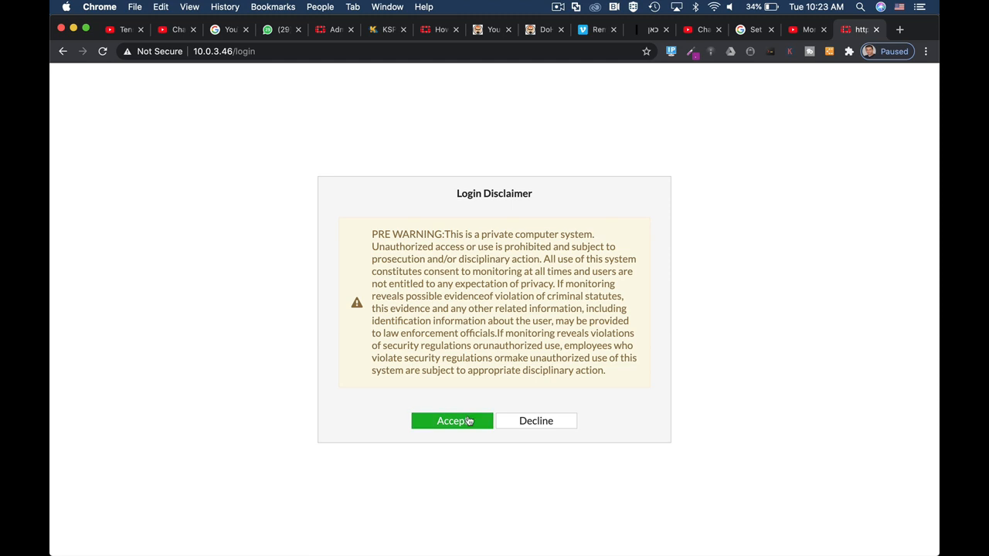
Accept the Login Disclaimer and reach the sign-in form's Username field
left_click(451, 420)
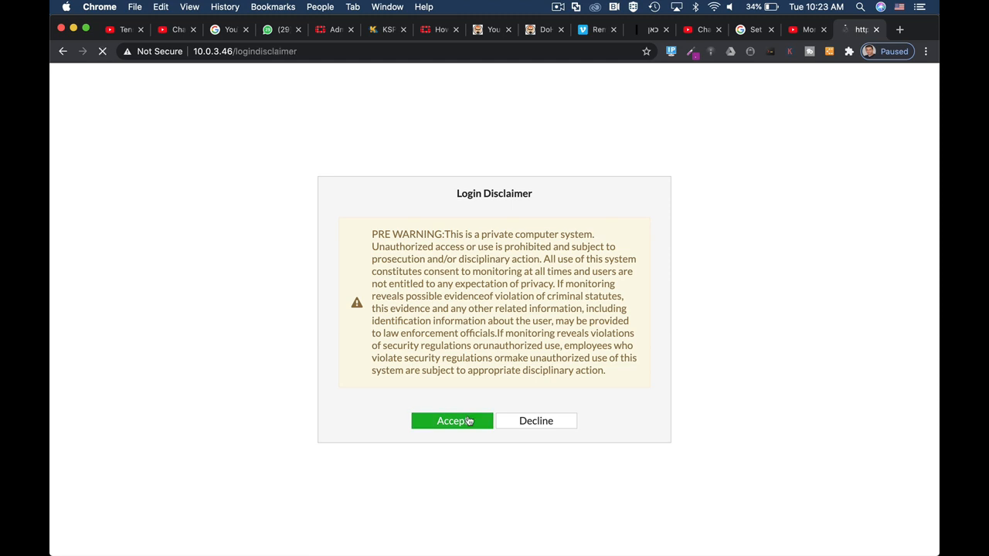
left_click(451, 421)
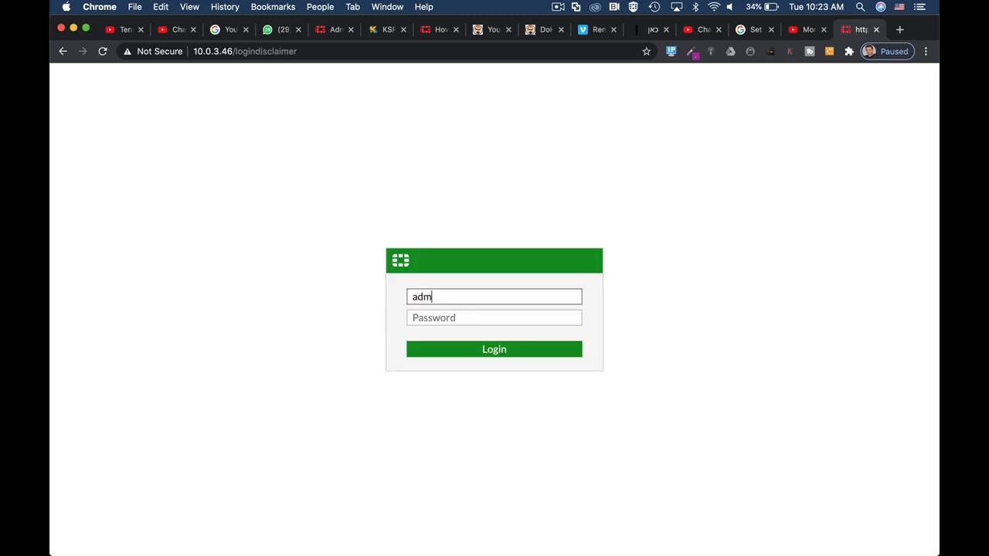